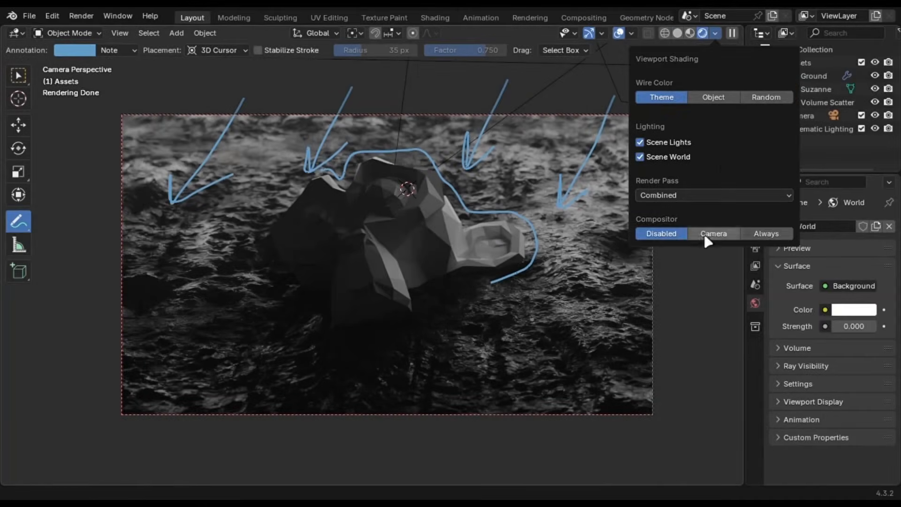
# Set the viewport compositor to Camera and switch to the red-backlit hooded character scene
pyautogui.click(713, 233)
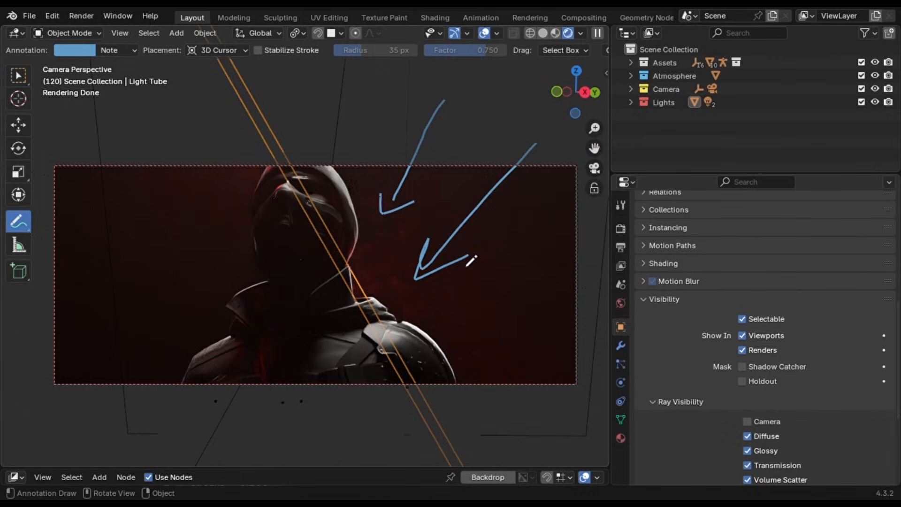
pyautogui.click(581, 33)
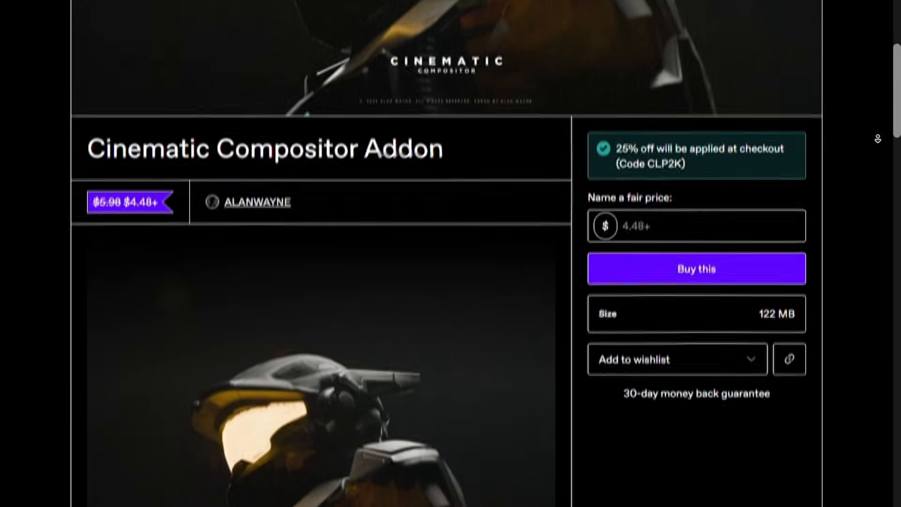
pyautogui.scroll(-3)
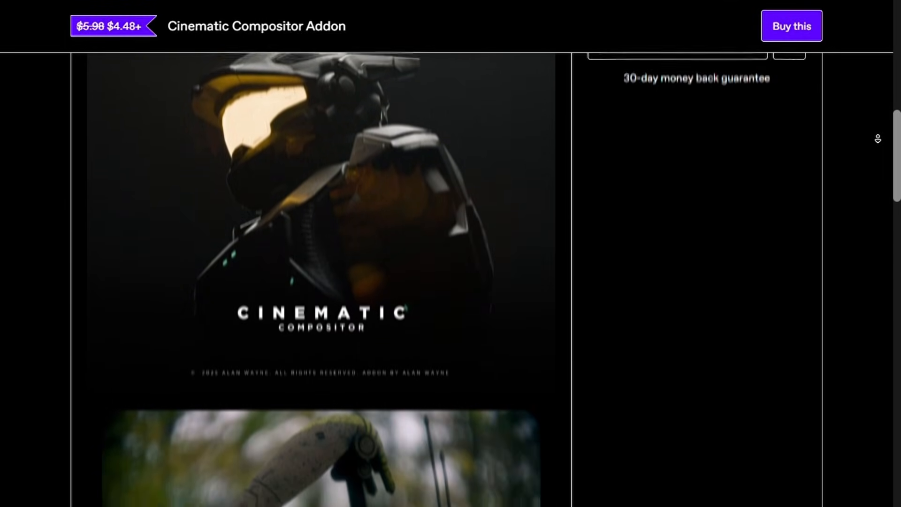
pyautogui.scroll(-3)
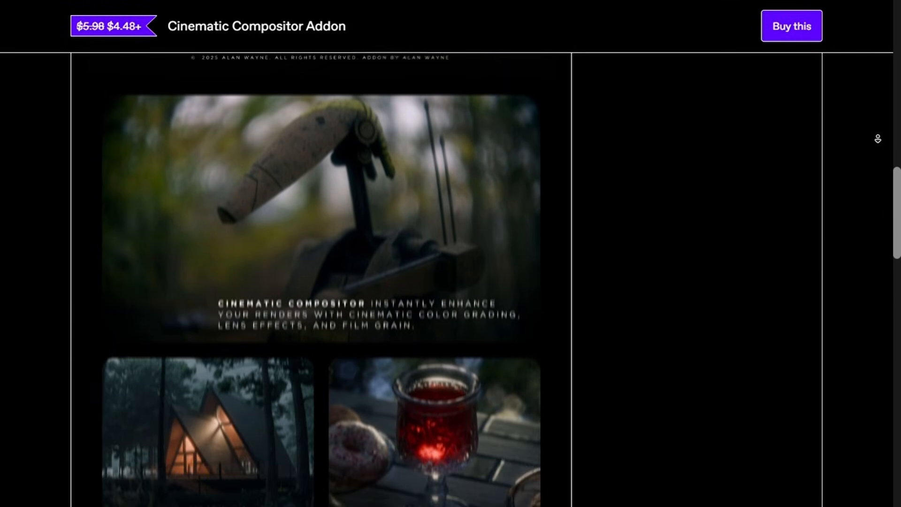
pyautogui.scroll(-3)
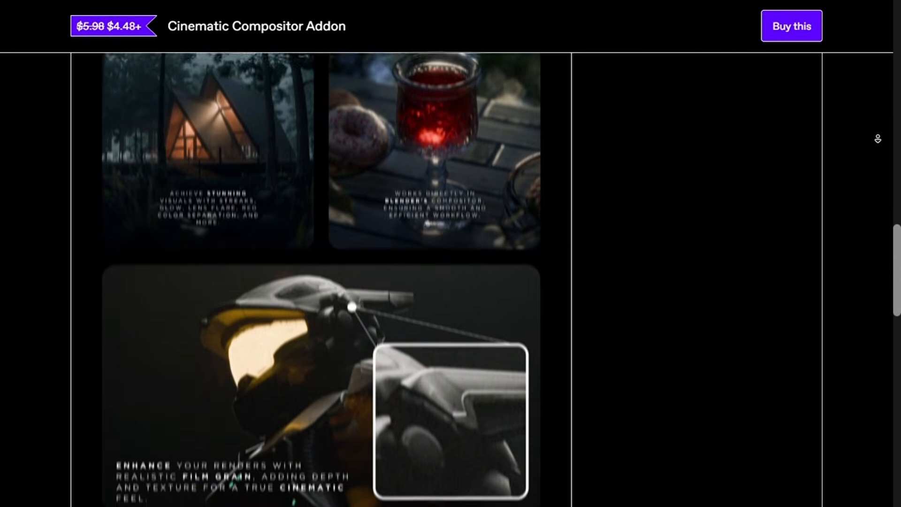
pyautogui.scroll(-3)
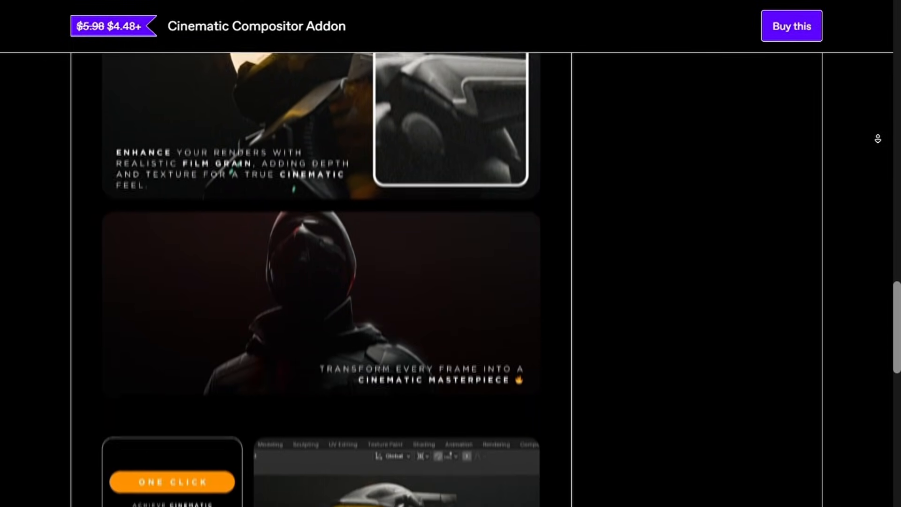
pyautogui.scroll(-3)
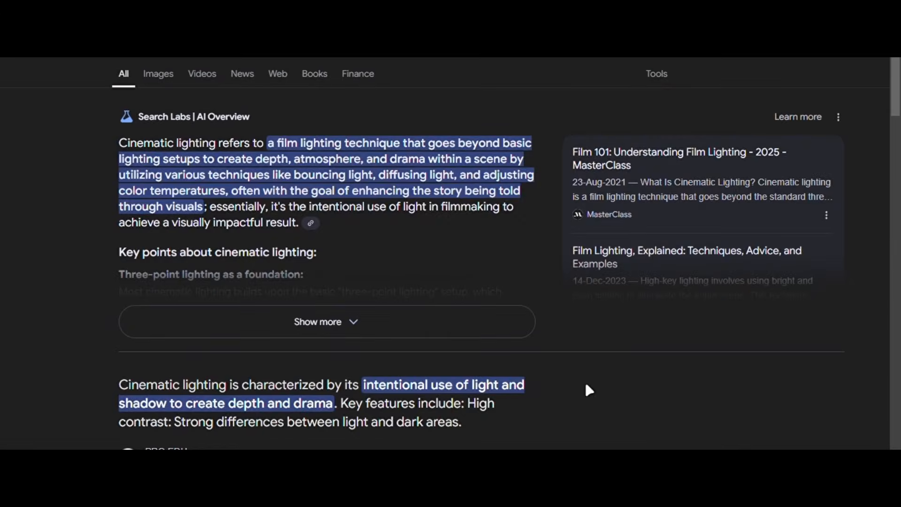
pyautogui.moveTo(574, 416)
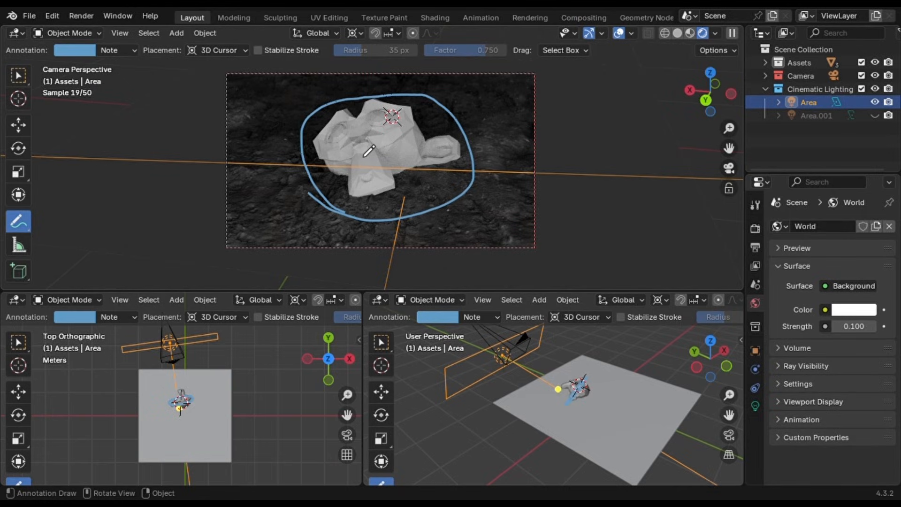
# Set the World Surface Strength to 0 and annotate the monkey's lighting in camera view
pyautogui.click(18, 75)
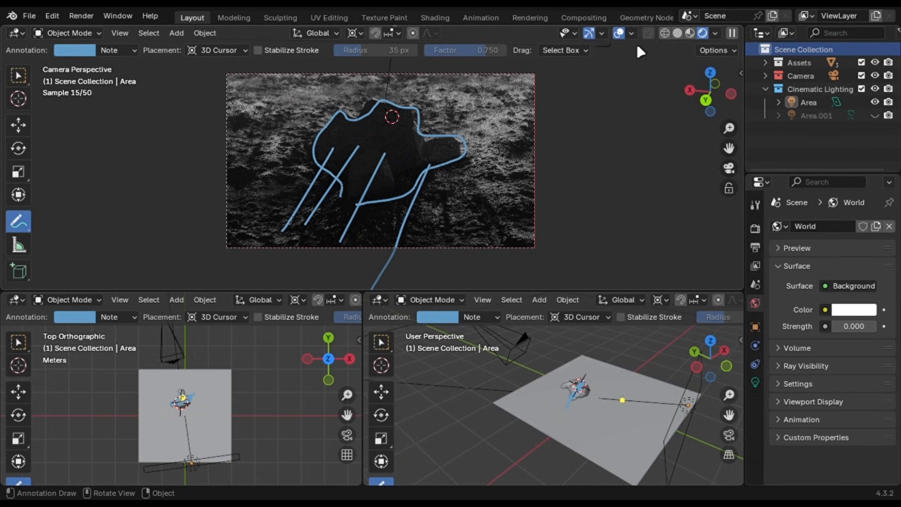
pyautogui.press('r')
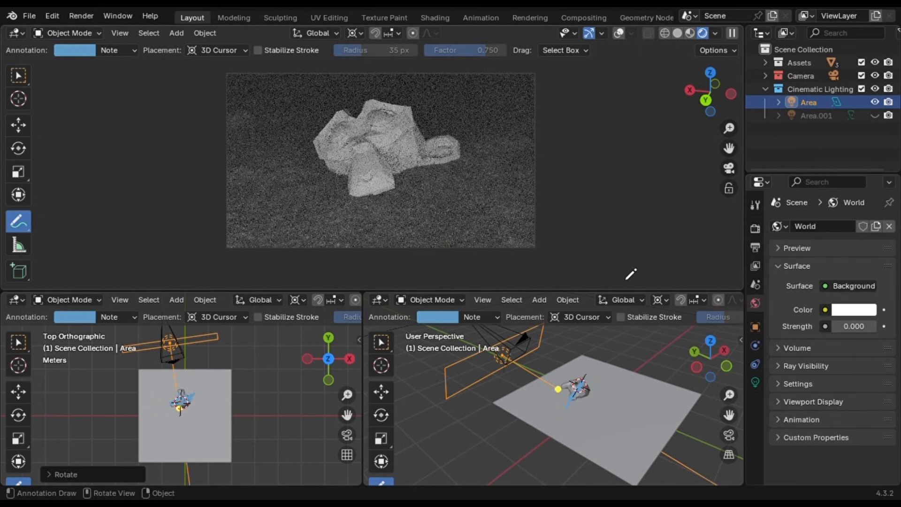
pyautogui.moveTo(394, 204)
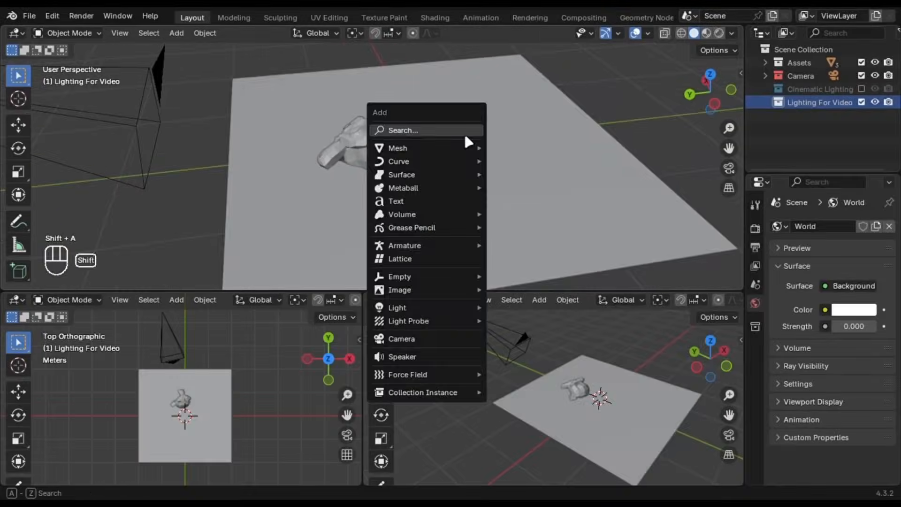
# Add an Area light (Area.002) to the Lighting For Video collection
pyautogui.click(397, 307)
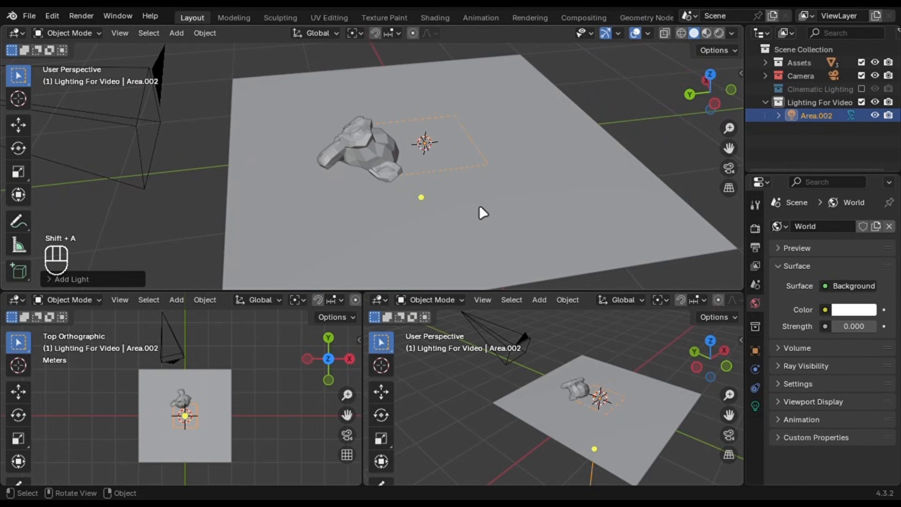
pyautogui.moveTo(755, 418)
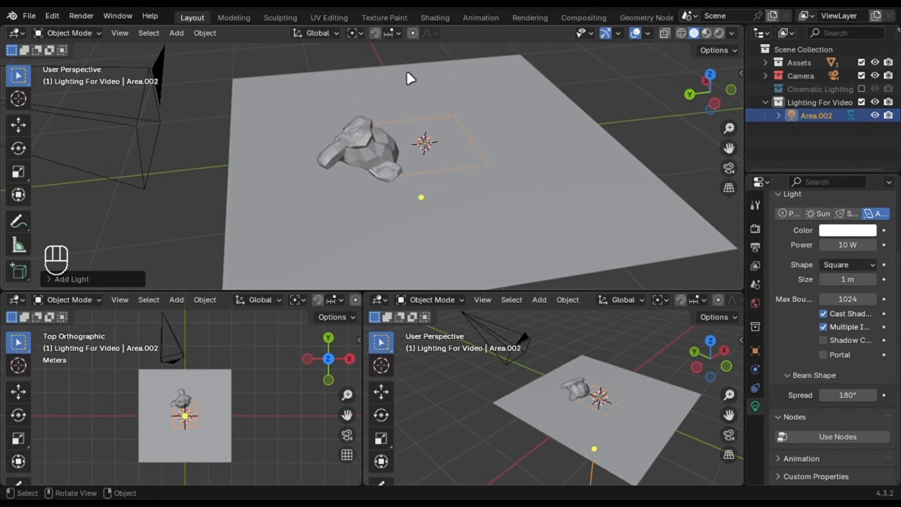
pyautogui.moveTo(373, 111)
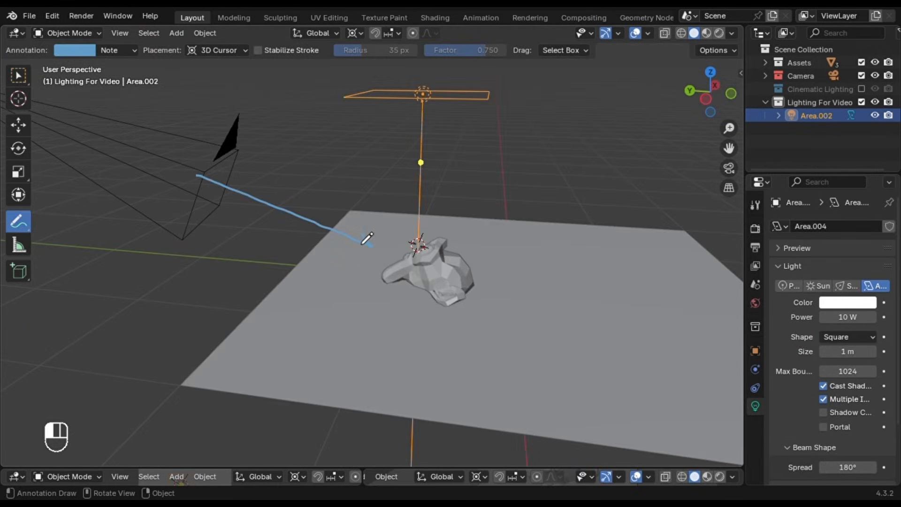
# Move Area.002 behind Suzanne as a backlight and set its shape to Rectangle
pyautogui.press('ctrl+z')
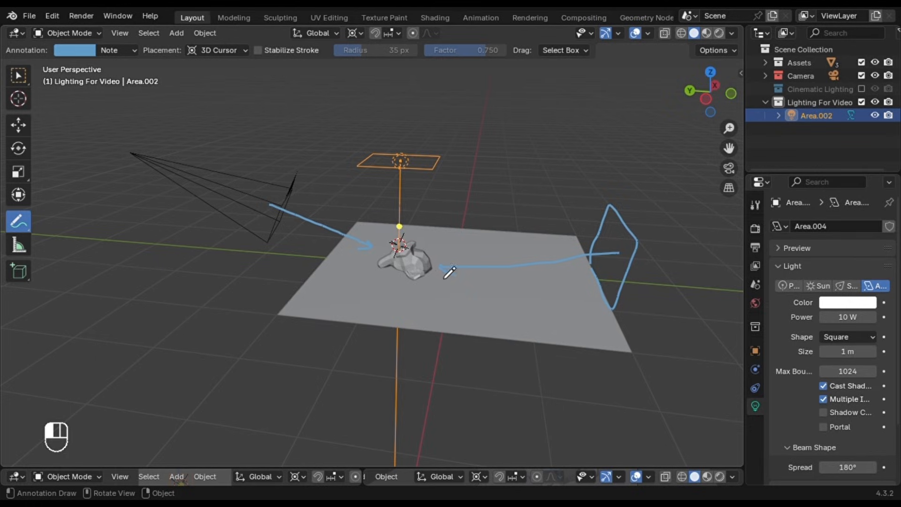
pyautogui.press('r')
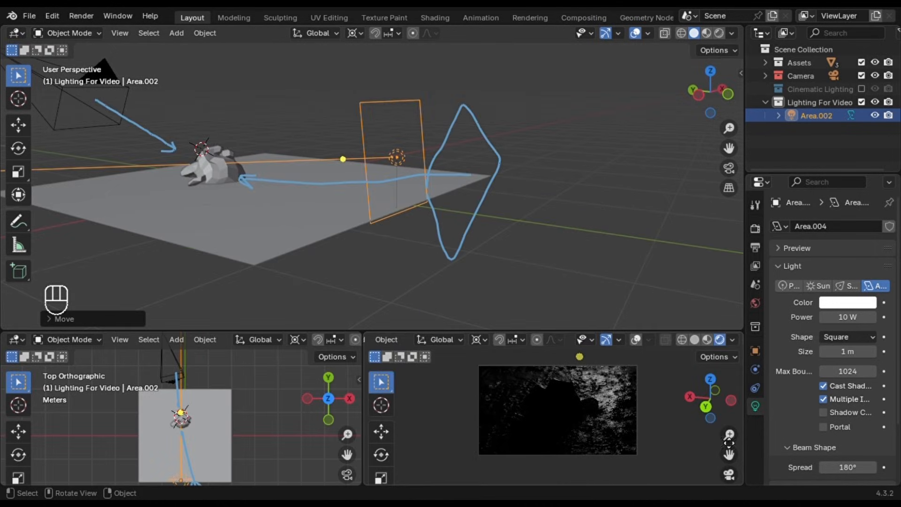
pyautogui.click(848, 337)
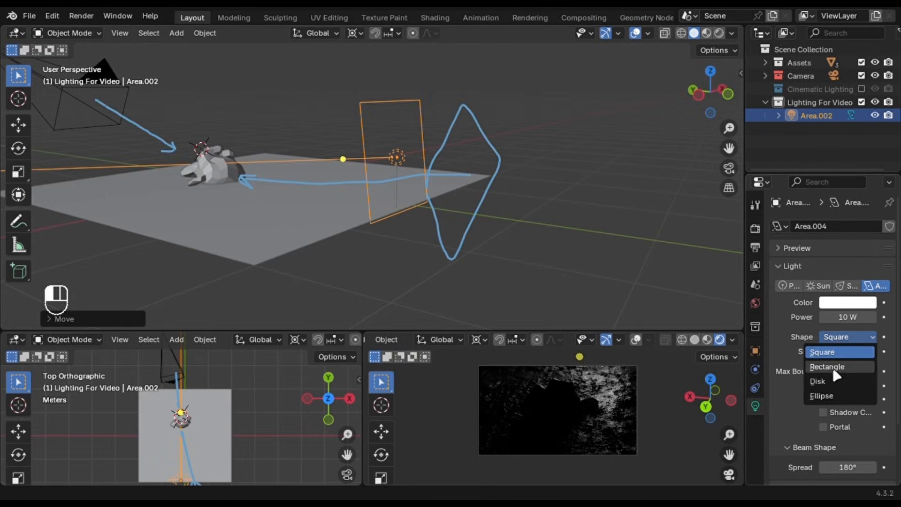
pyautogui.click(828, 366)
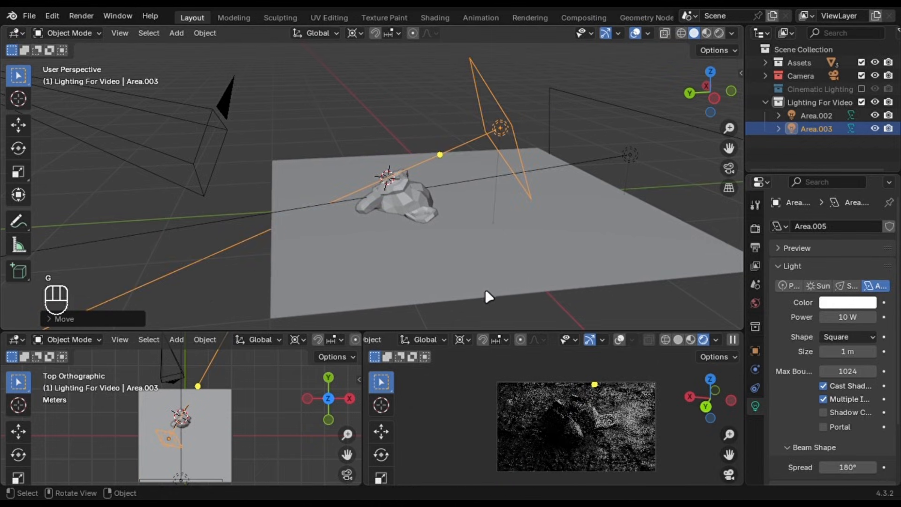
pyautogui.moveTo(541, 258)
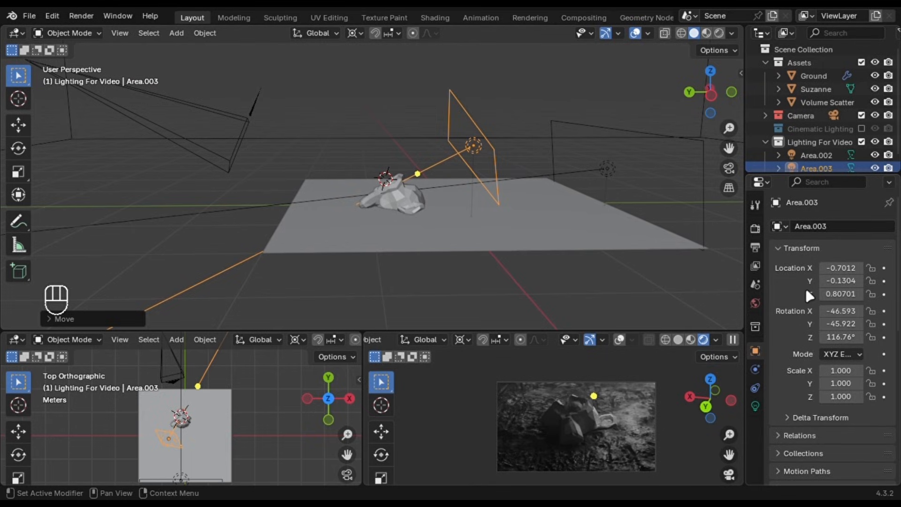
# Give Area.003 a new light linking collection containing only Suzanne
pyautogui.scroll(-3)
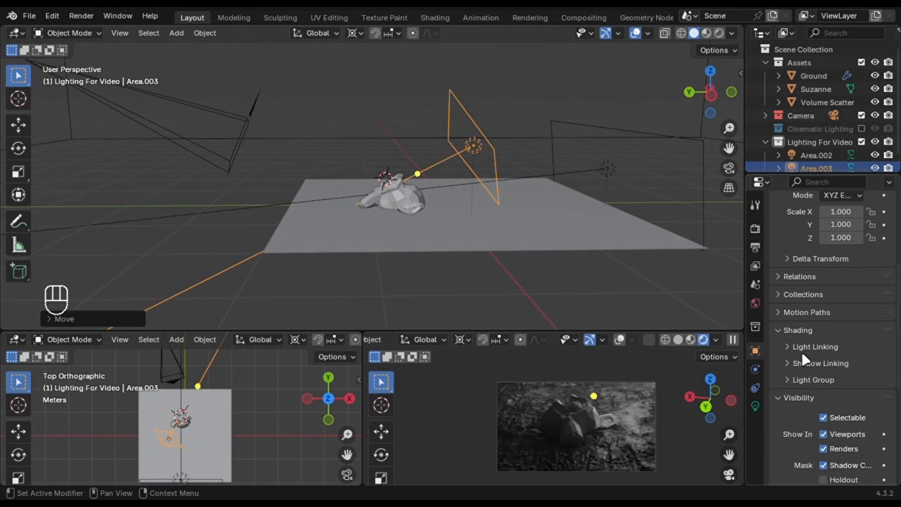
pyautogui.click(816, 347)
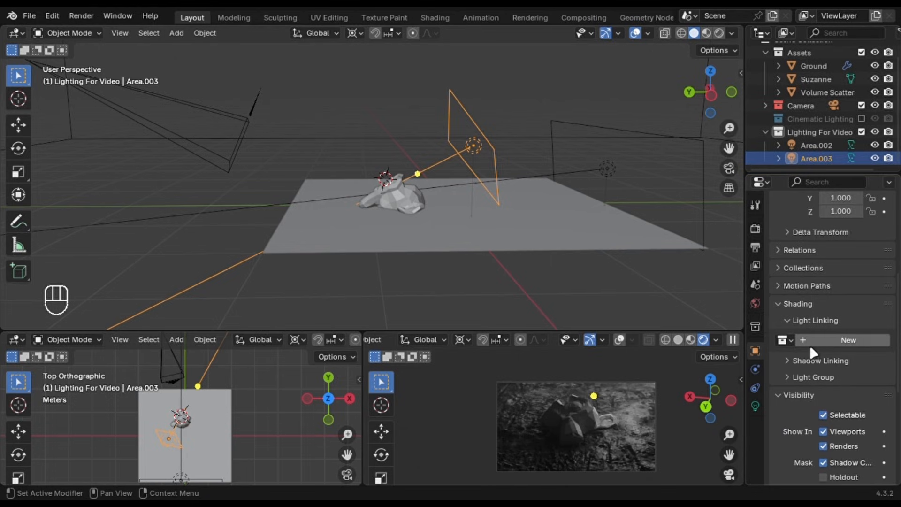
pyautogui.click(849, 340)
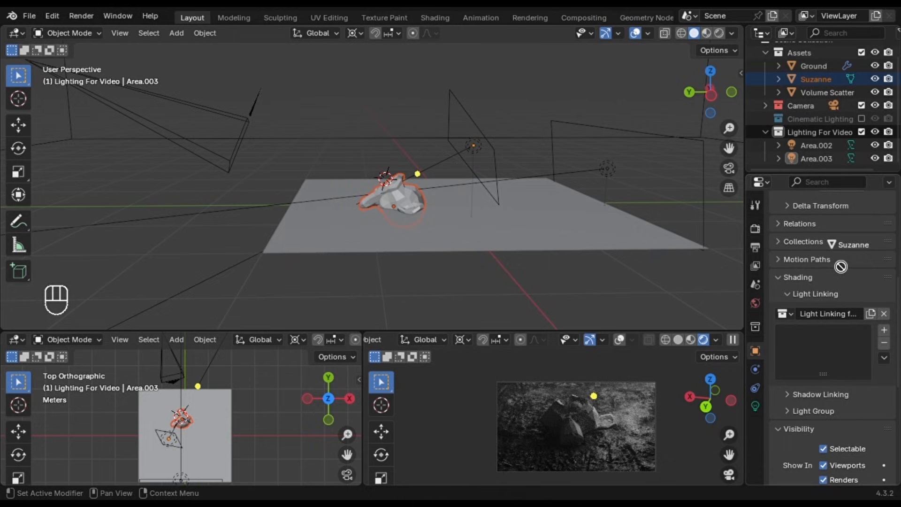
pyautogui.click(884, 327)
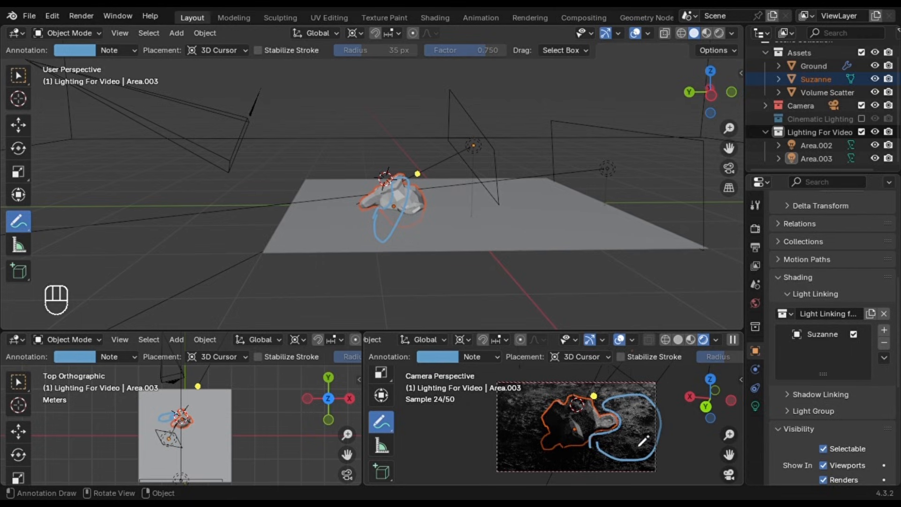
pyautogui.click(818, 158)
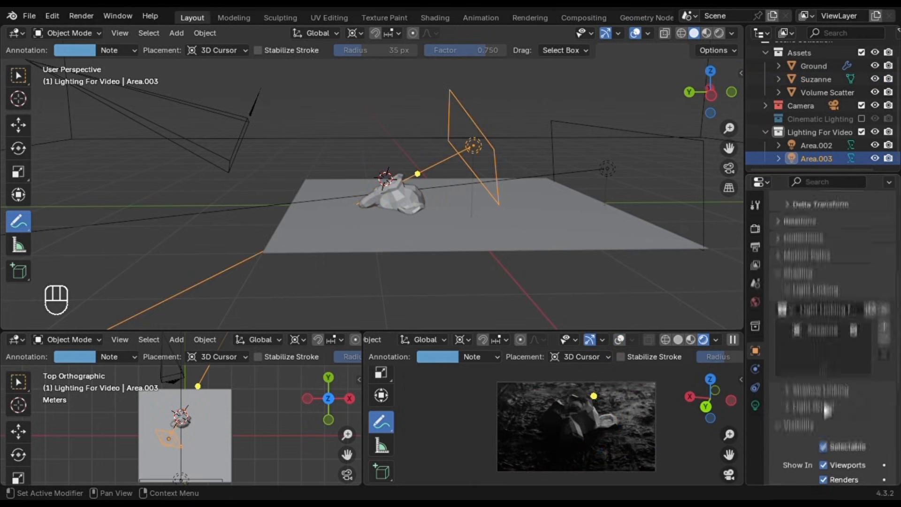
pyautogui.scroll(-3)
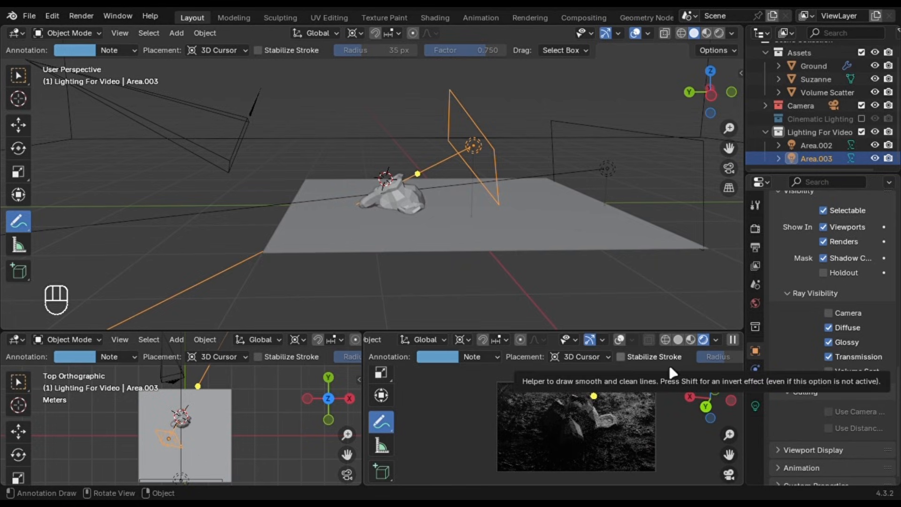
pyautogui.press('ctrl')
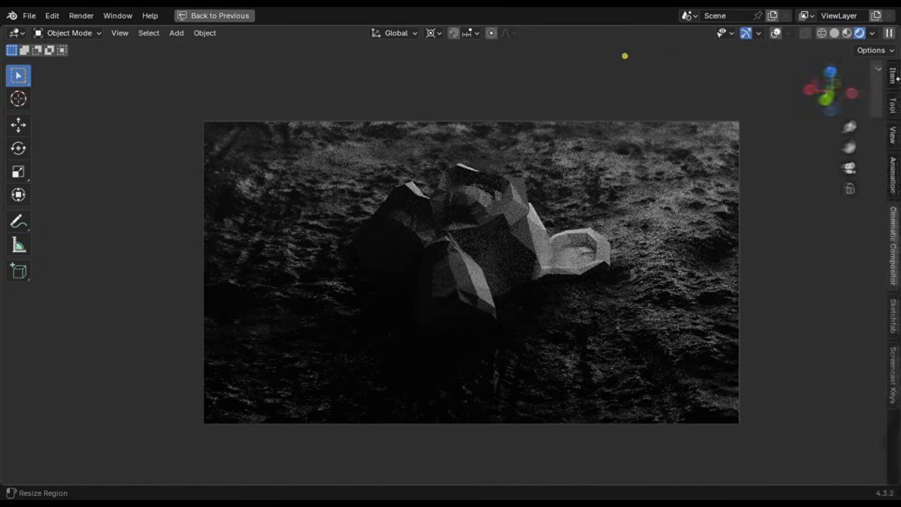
# Show the Cinematic Compositor add-on panel, then return to the scene layout
pyautogui.click(872, 33)
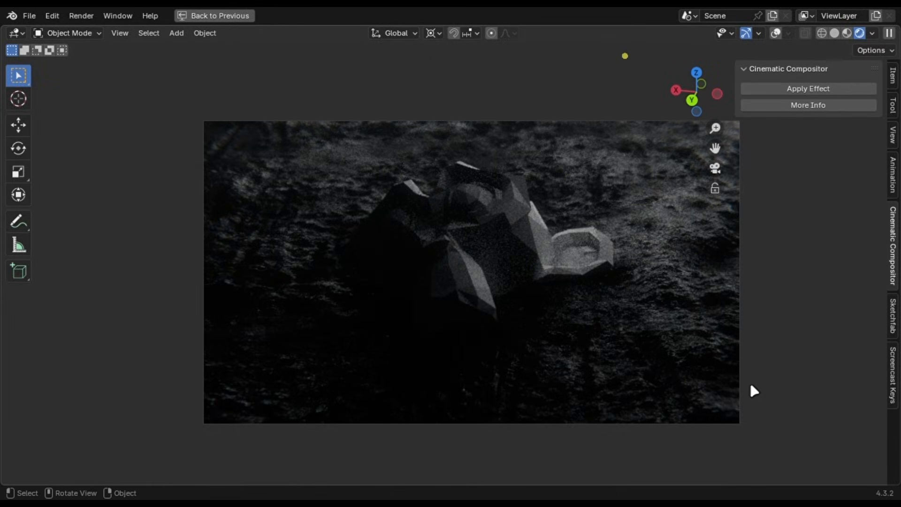
pyautogui.click(213, 15)
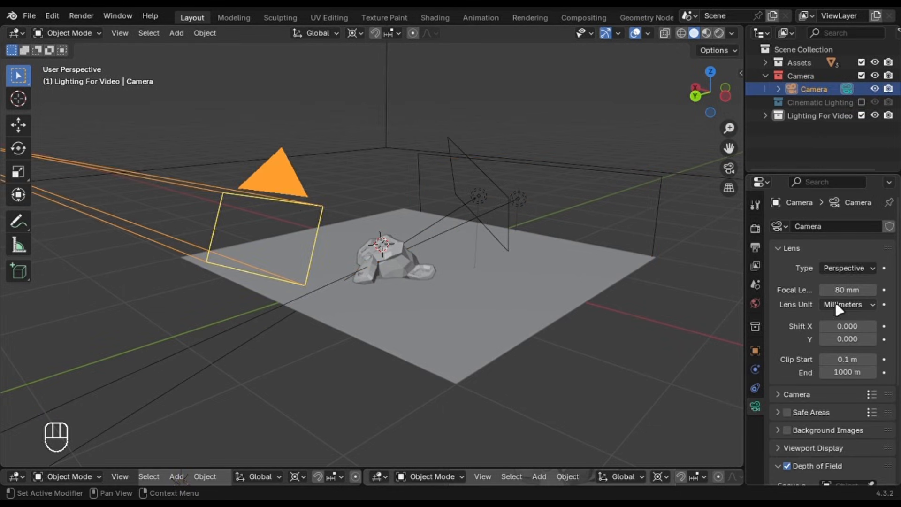
# Scroll the camera's Object Data properties to view the 80 mm lens and depth of field
pyautogui.scroll(-3)
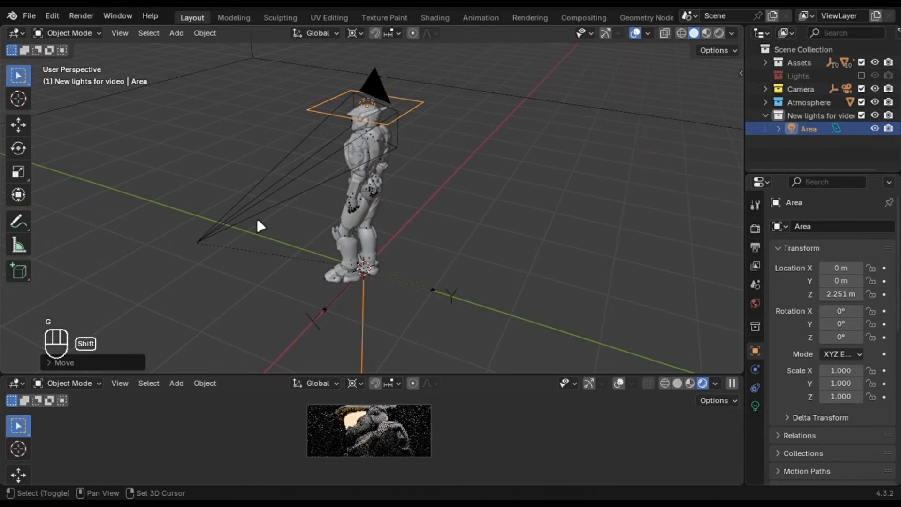
# Copy the camera rotation onto the area light, move it behind the character, and set 20 W power
pyautogui.press('ctrl+c')
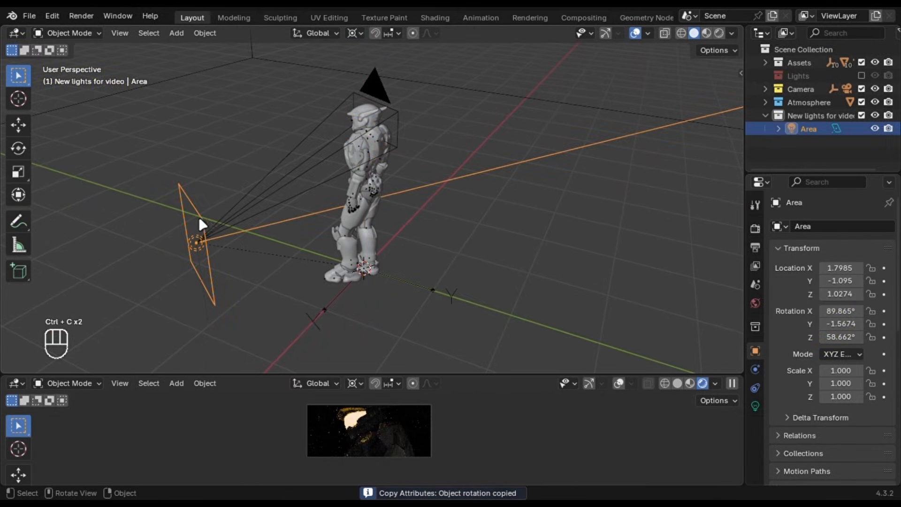
pyautogui.press('g')
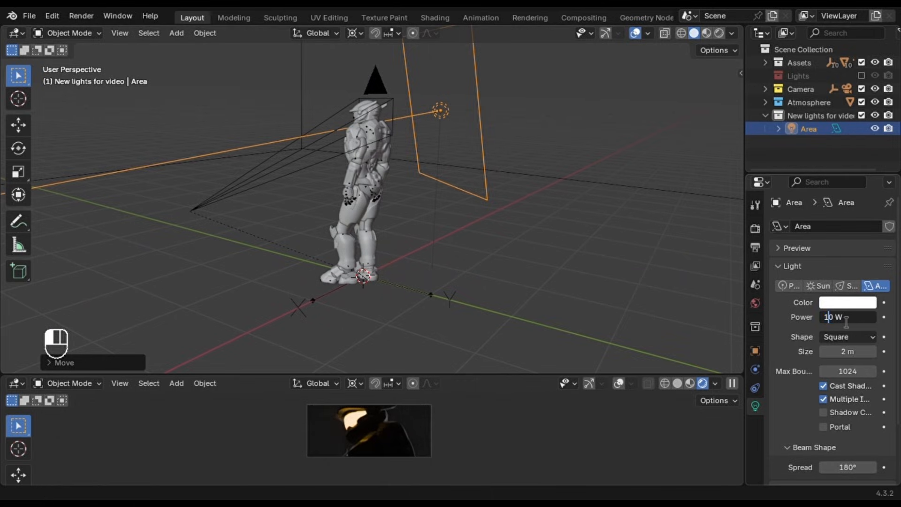
pyautogui.click(848, 317)
pyautogui.write('area')
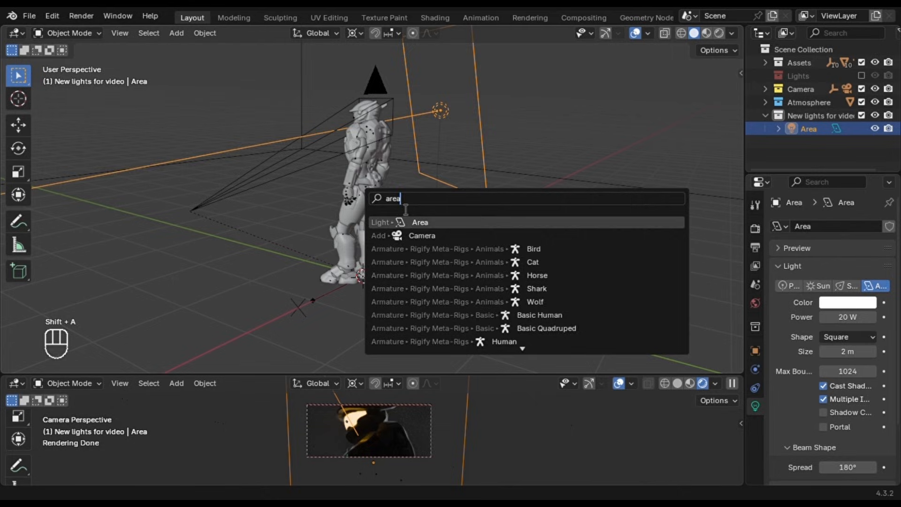
# Add a second 10 W area light and rotate it above the armored character
pyautogui.click(420, 223)
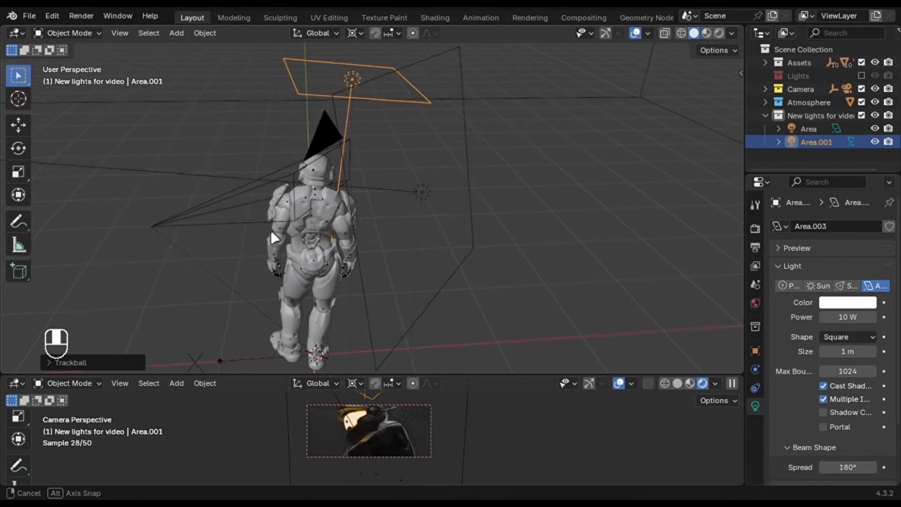
pyautogui.click(809, 128)
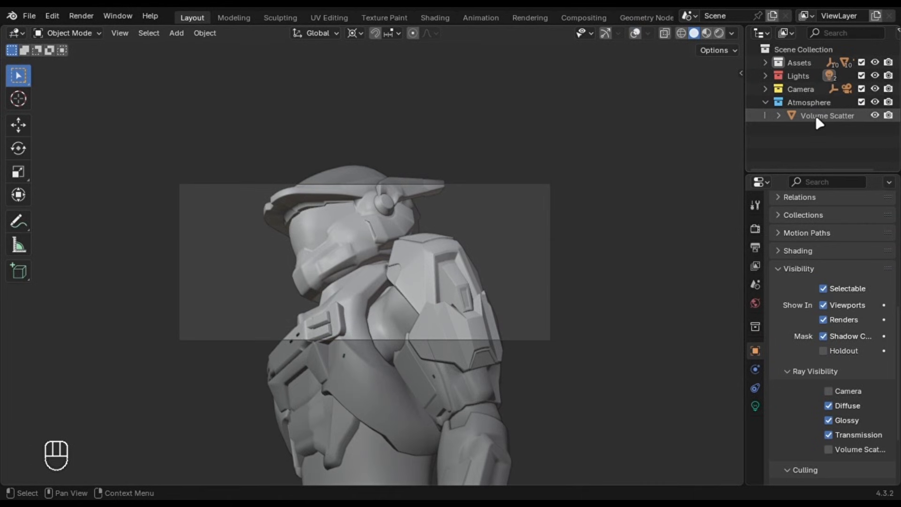
# Select the Area light and give it 30 W power, 1.28 m size and 138° spread
pyautogui.click(828, 116)
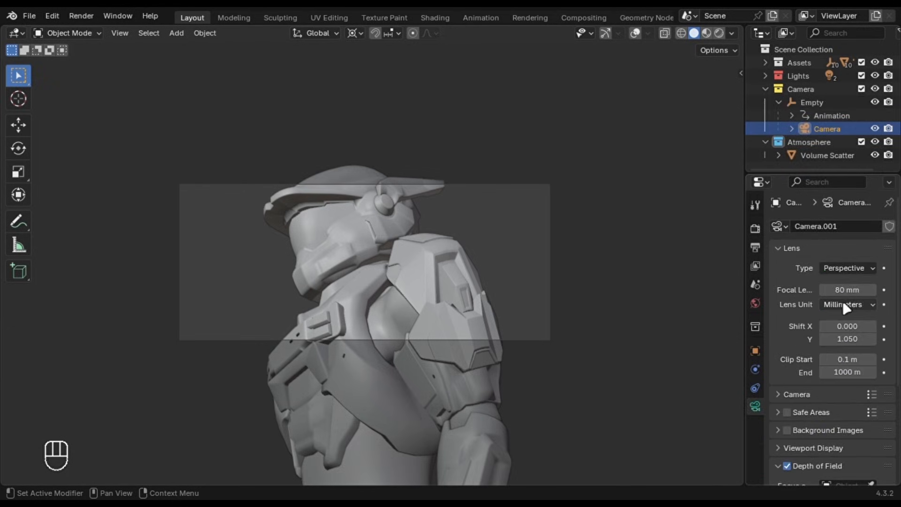
pyautogui.scroll(-3)
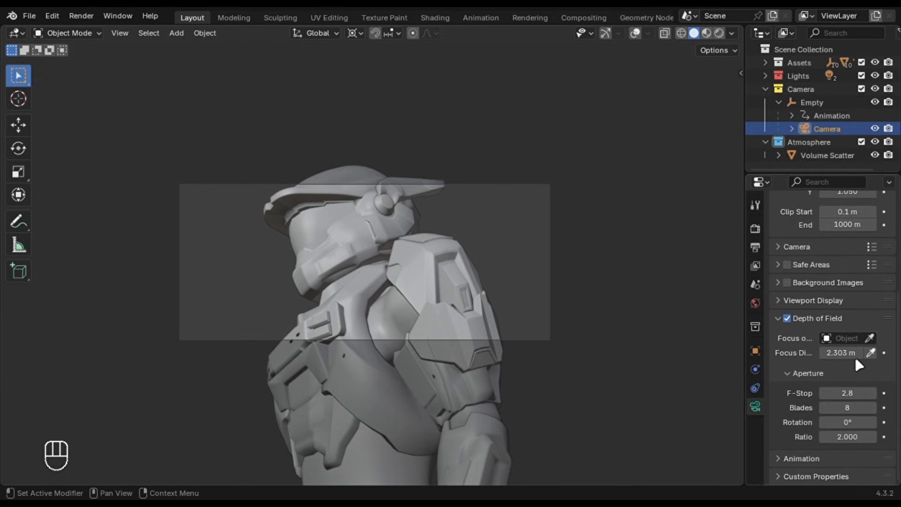
pyautogui.moveTo(873, 463)
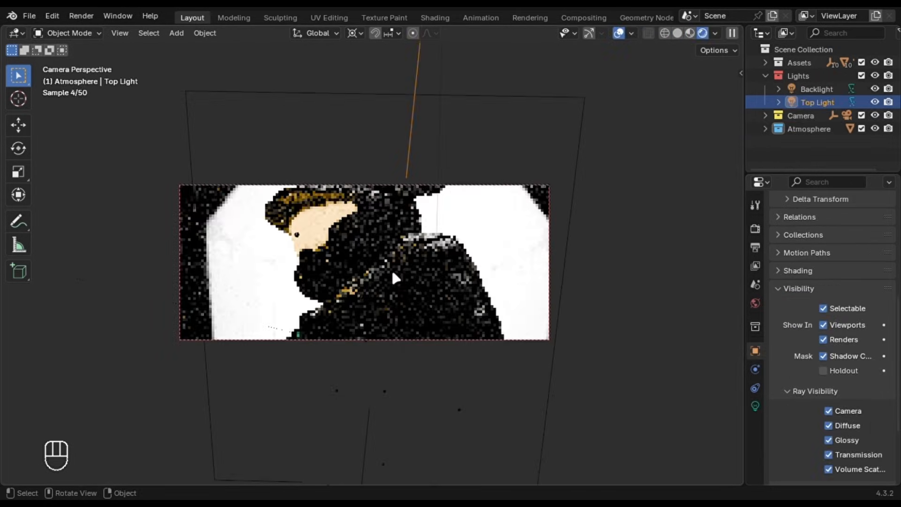
pyautogui.click(817, 89)
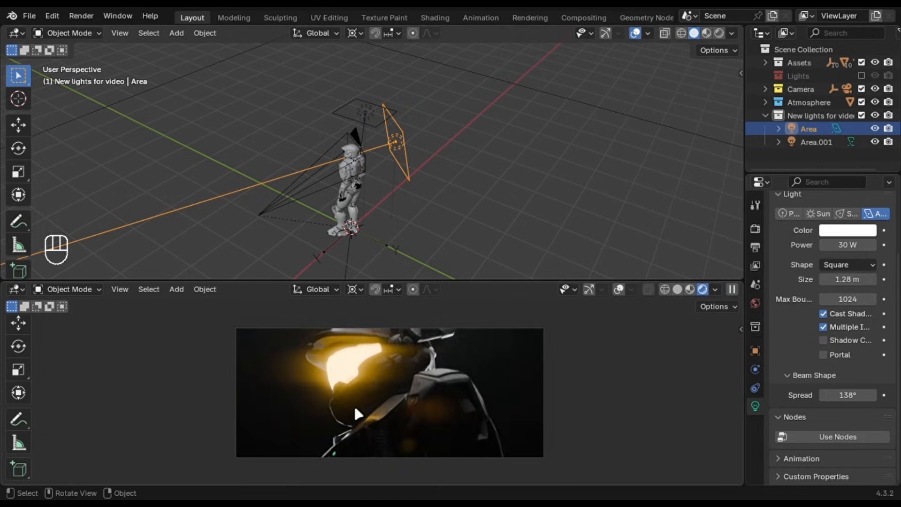
pyautogui.moveTo(640, 416)
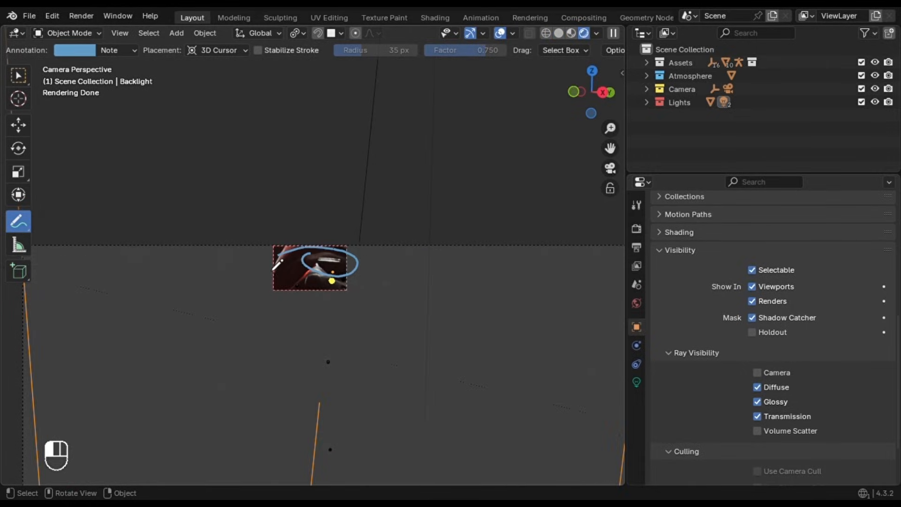
pyautogui.moveTo(354, 295)
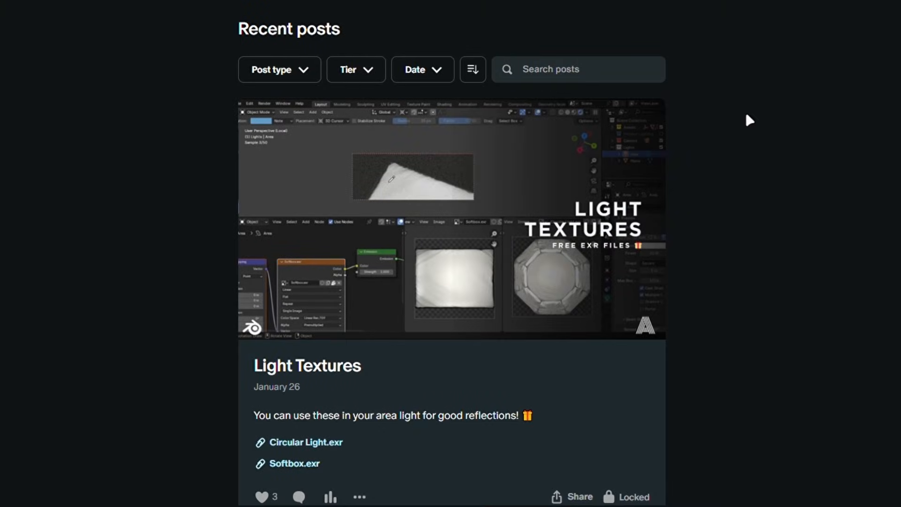
# Scroll to bring the isolated area light and its node editor into view
pyautogui.scroll(-3)
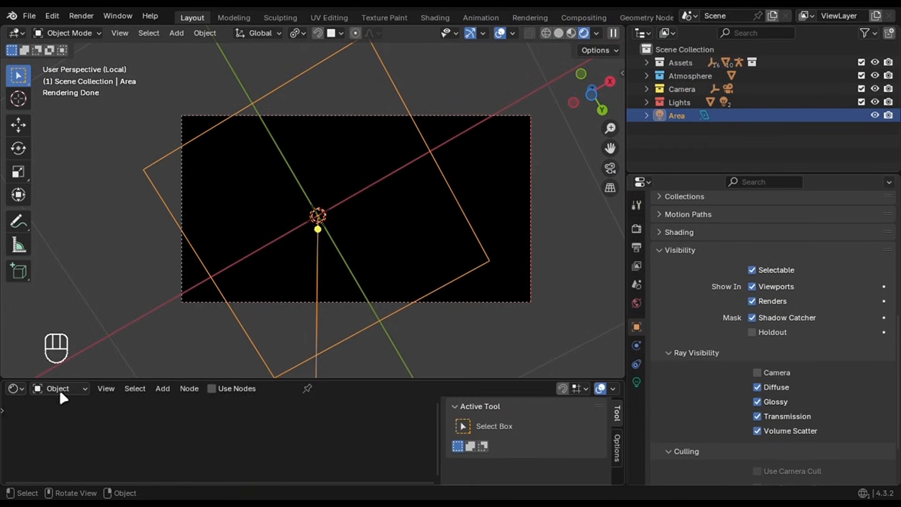
# Enable Use Nodes for the area light, then bring up the hooded-figure scene
pyautogui.click(212, 389)
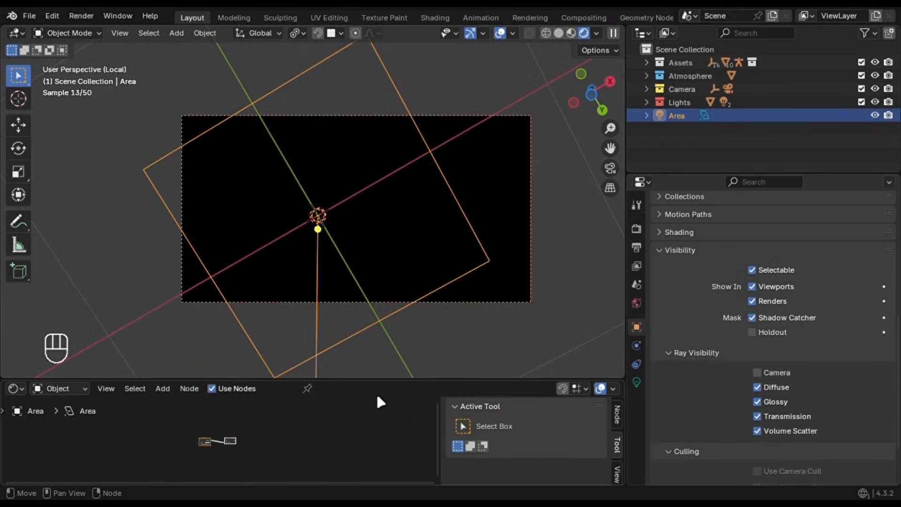
pyautogui.press('ctrl+t')
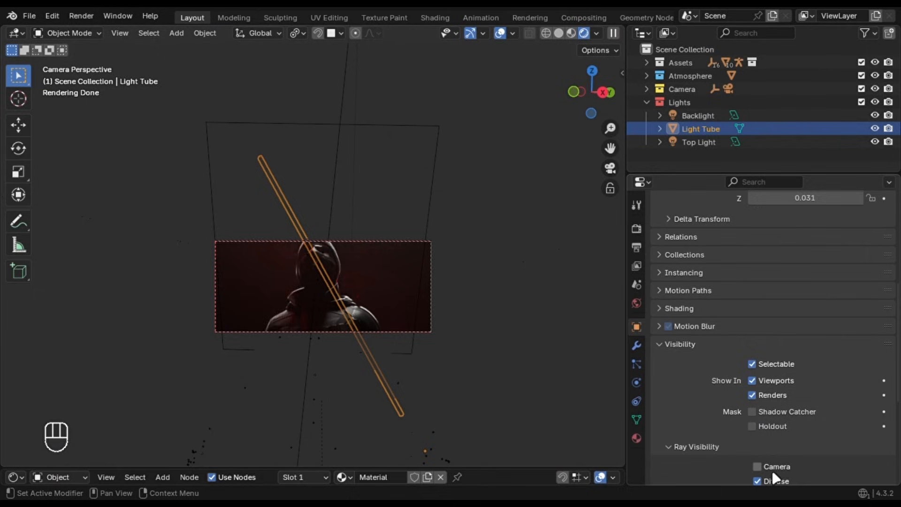
# Slide the Light Tube diagonally across the hooded figure's left side
pyautogui.press('g')
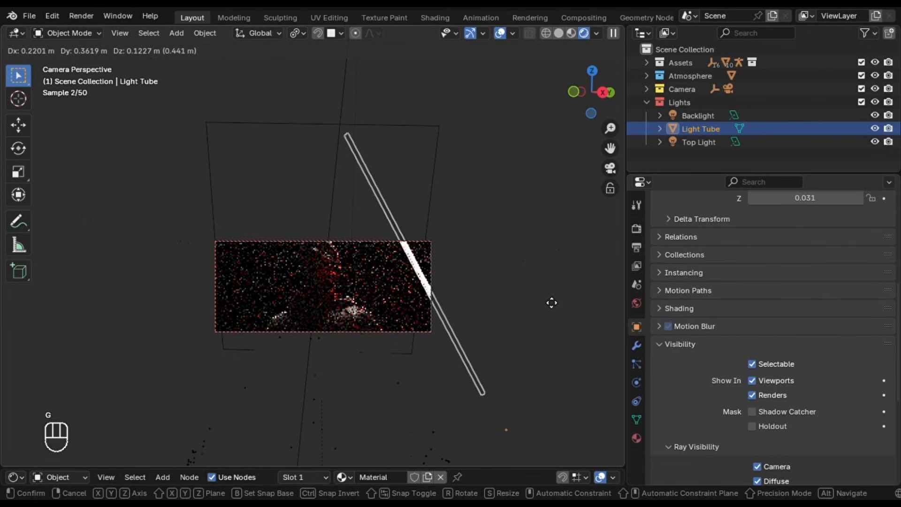
pyautogui.moveTo(380, 320)
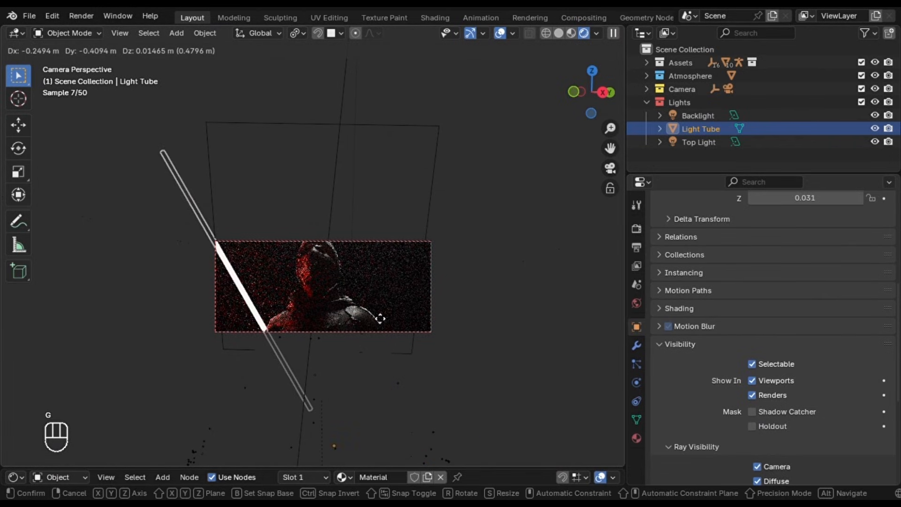
pyautogui.click(596, 33)
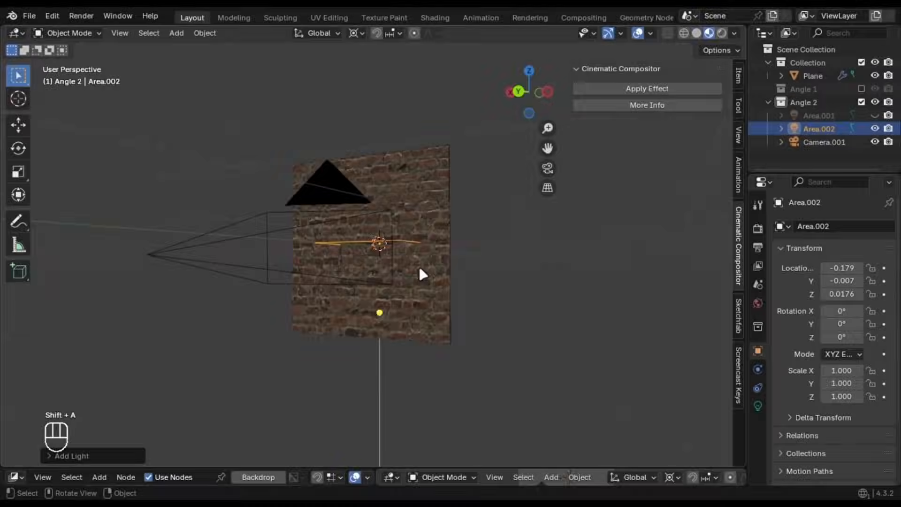
# Rotate the new area light into place in front of the brick wall
pyautogui.press('r')
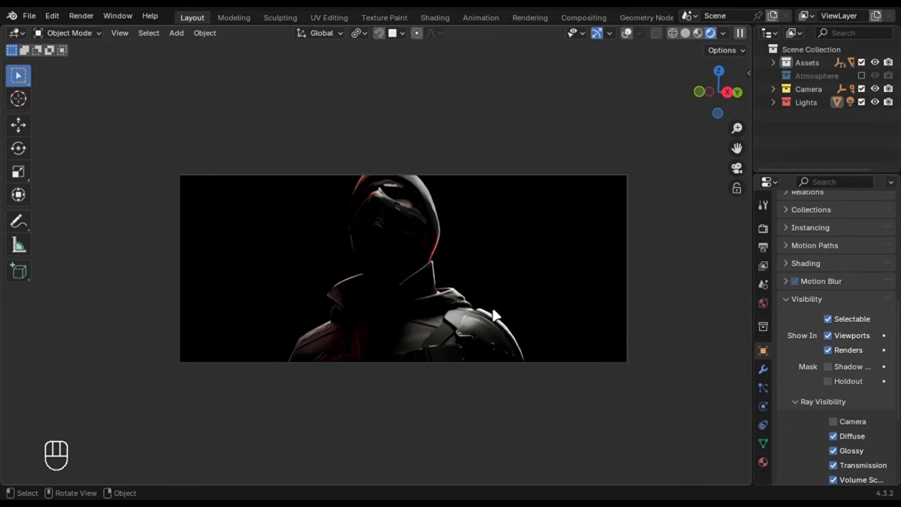
pyautogui.moveTo(869, 85)
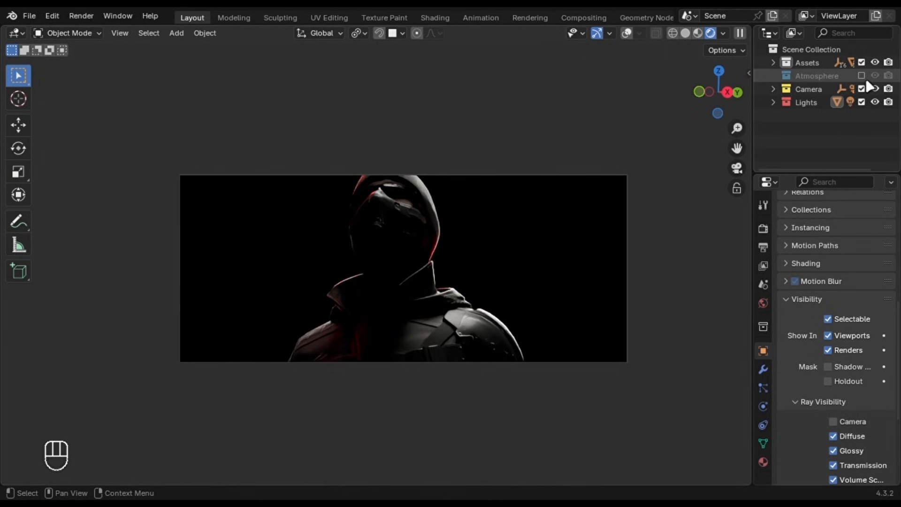
# Re-enable the Atmosphere collection in the Outliner for red volumetric haze
pyautogui.click(862, 75)
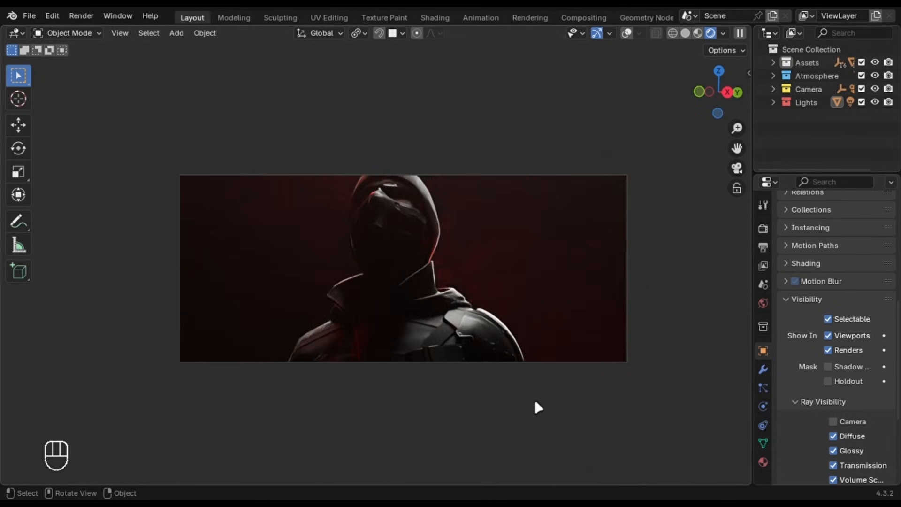
pyautogui.press('shift+a')
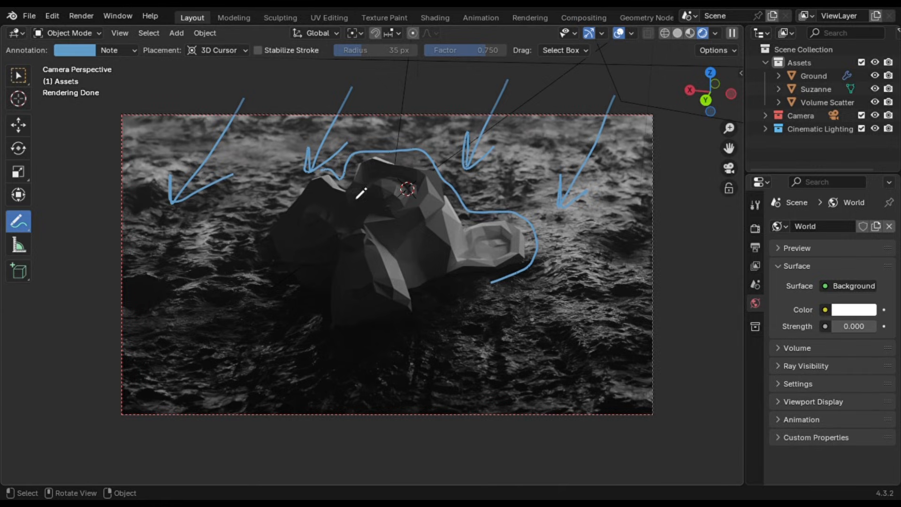
# Maximize the viewport to view the dark Suzanne render fullscreen
pyautogui.click(715, 32)
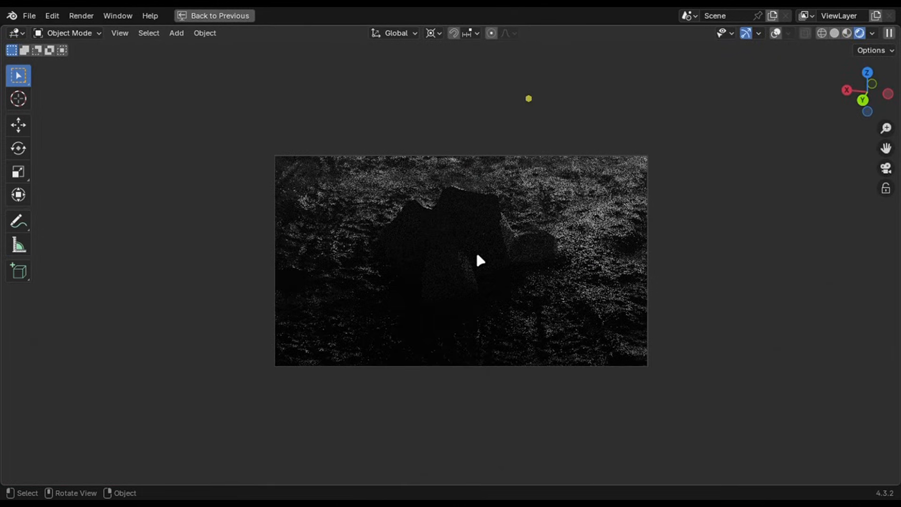
# Leave fullscreen, sketch an annotation loop around Suzanne, then undo the strokes
pyautogui.click(214, 16)
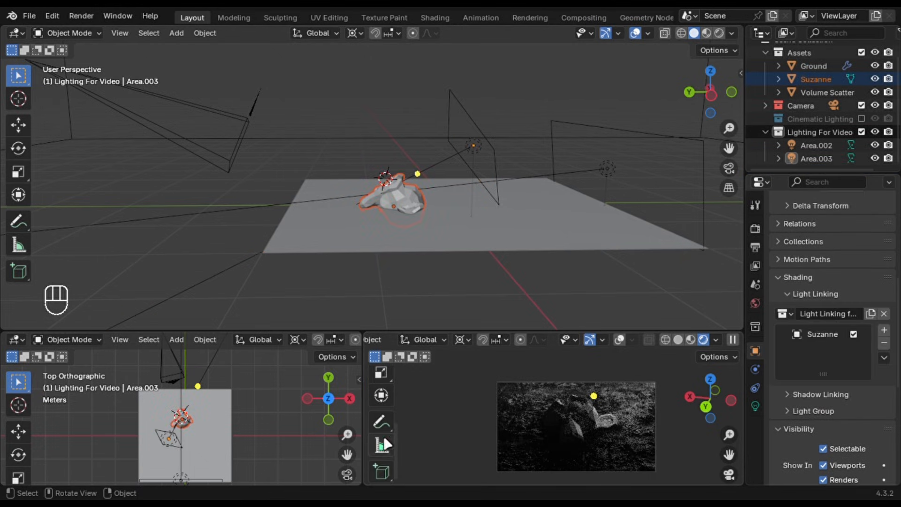
pyautogui.click(18, 221)
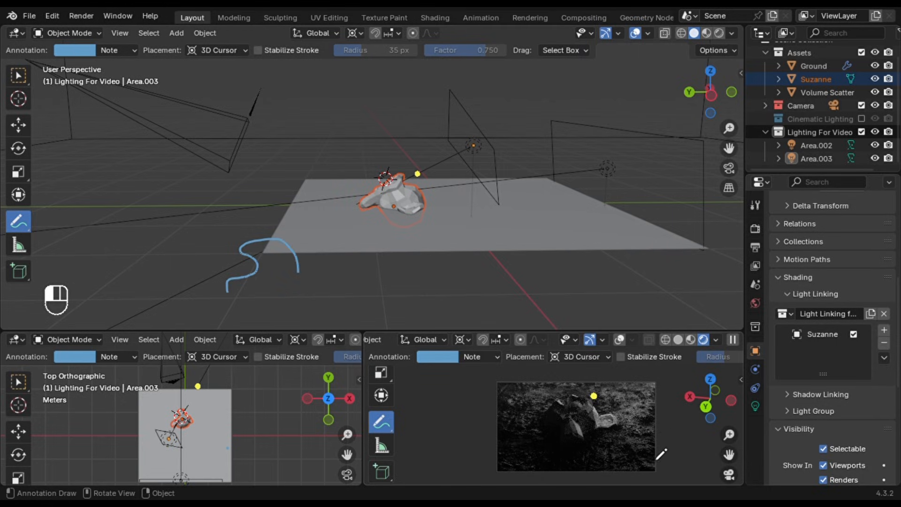
pyautogui.click(619, 339)
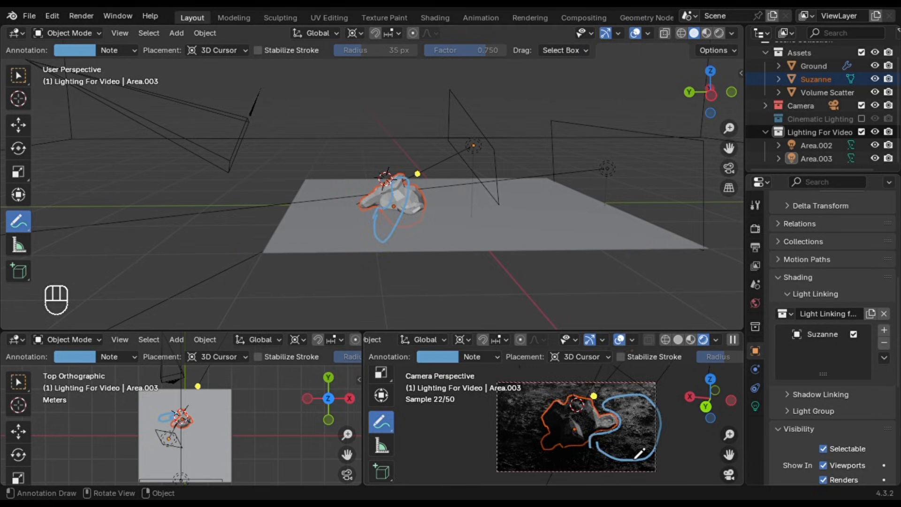
pyautogui.press('ctrl')
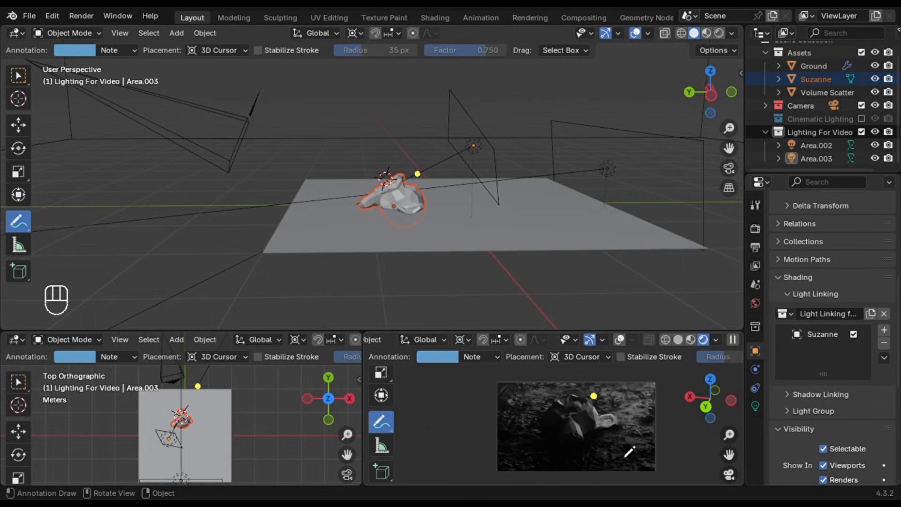
pyautogui.moveTo(644, 365)
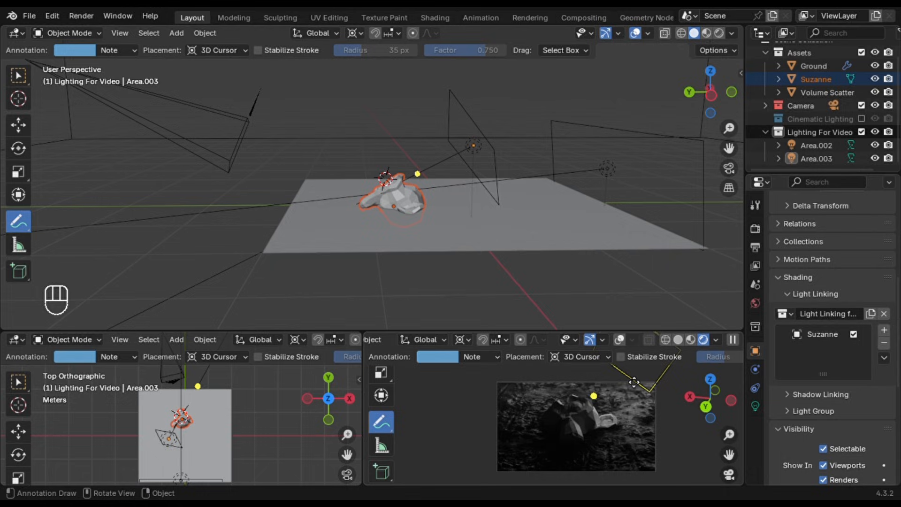
pyautogui.moveTo(823, 93)
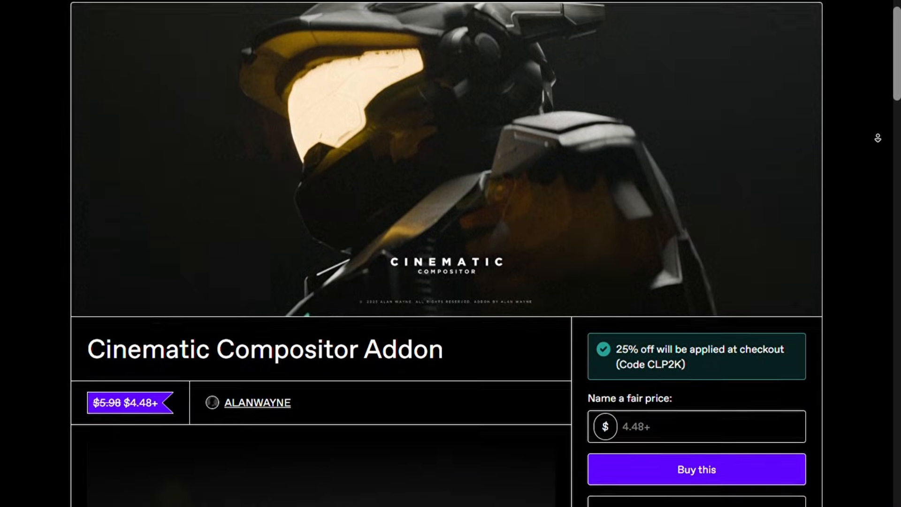
pyautogui.scroll(-3)
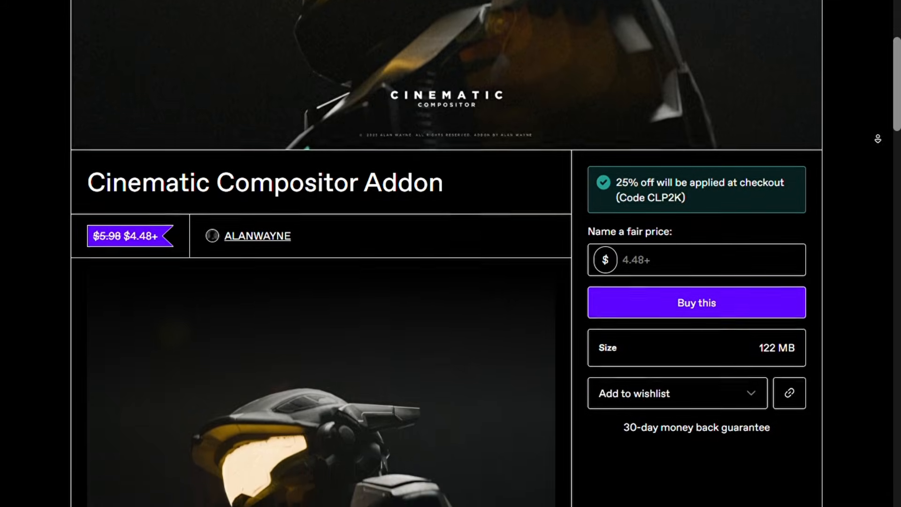
pyautogui.scroll(-3)
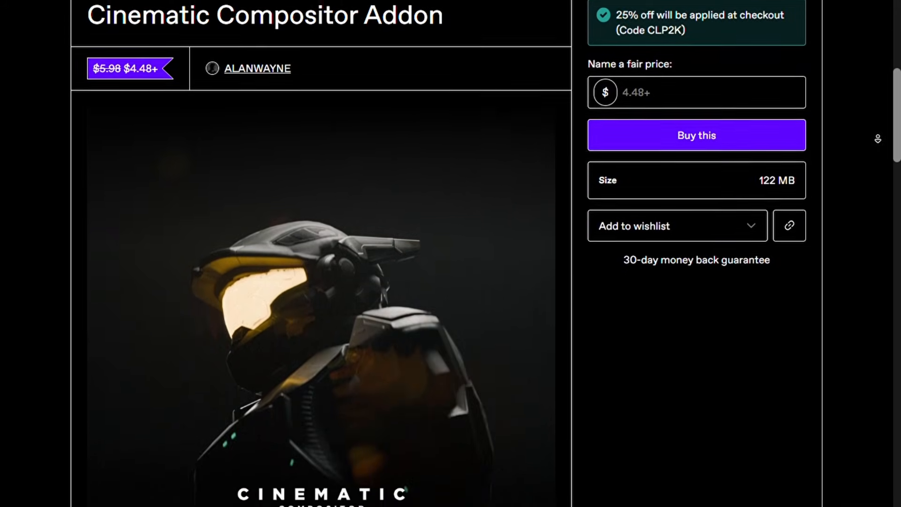
pyautogui.scroll(-3)
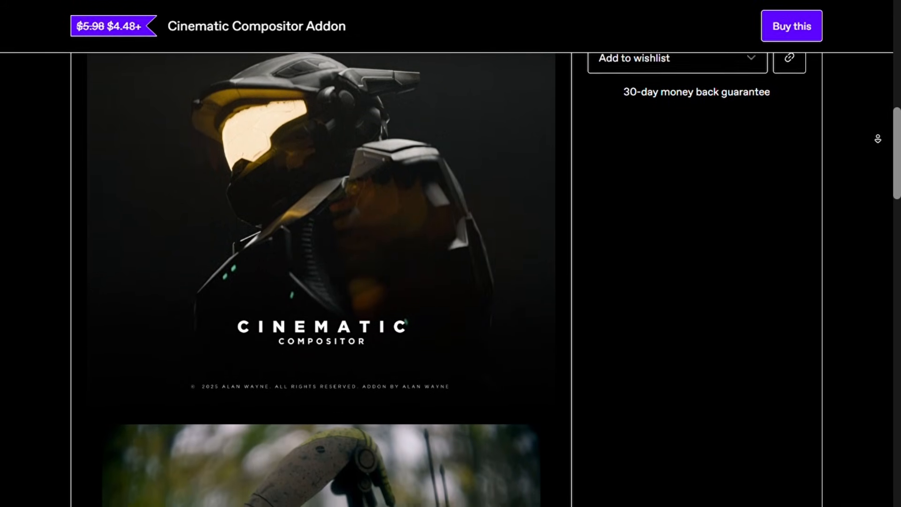
pyautogui.scroll(-3)
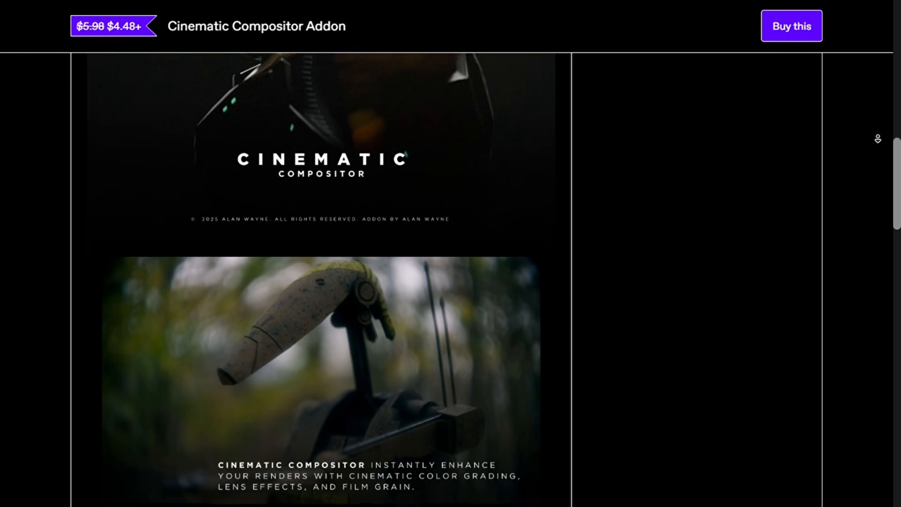
pyautogui.scroll(-3)
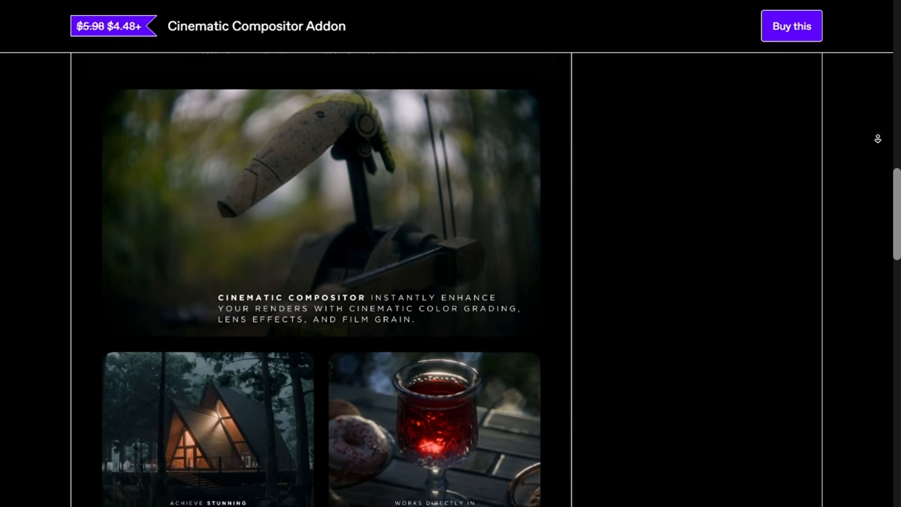